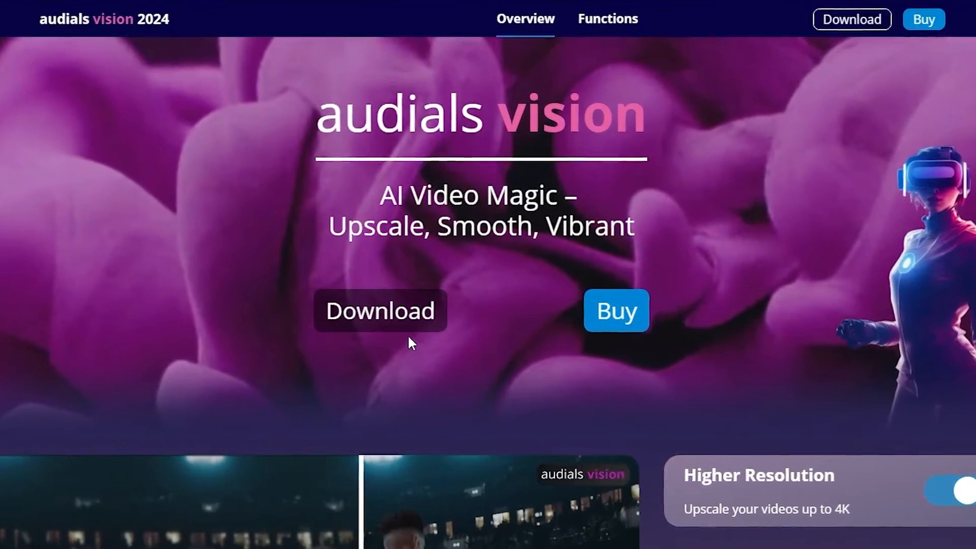
Download the Audials Vision installer and install it with English and the default folder
left_click(380, 311)
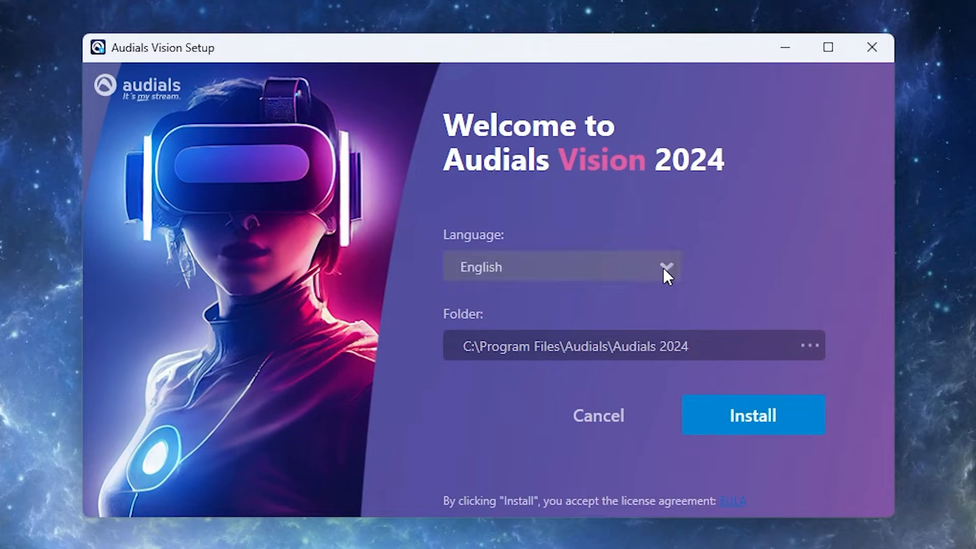
mouse_move(744, 373)
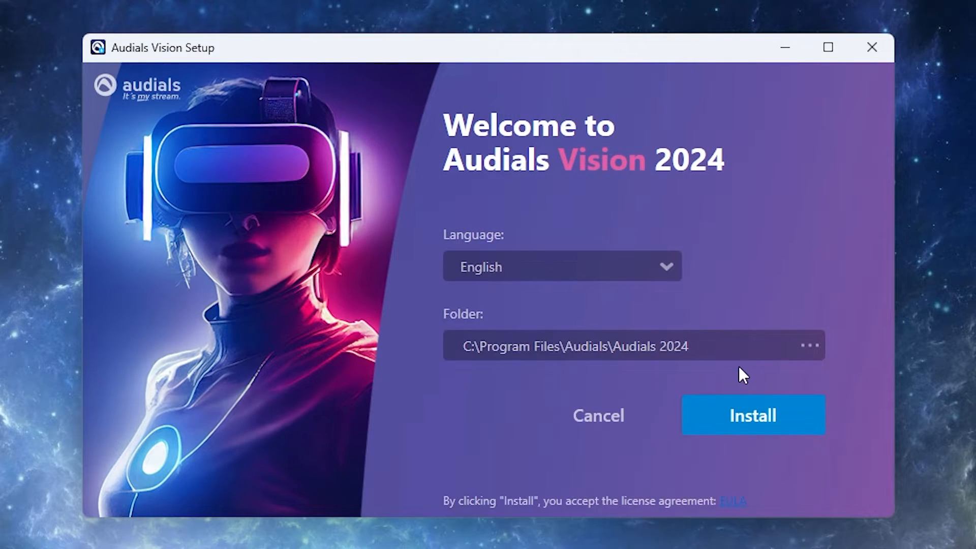
mouse_move(774, 455)
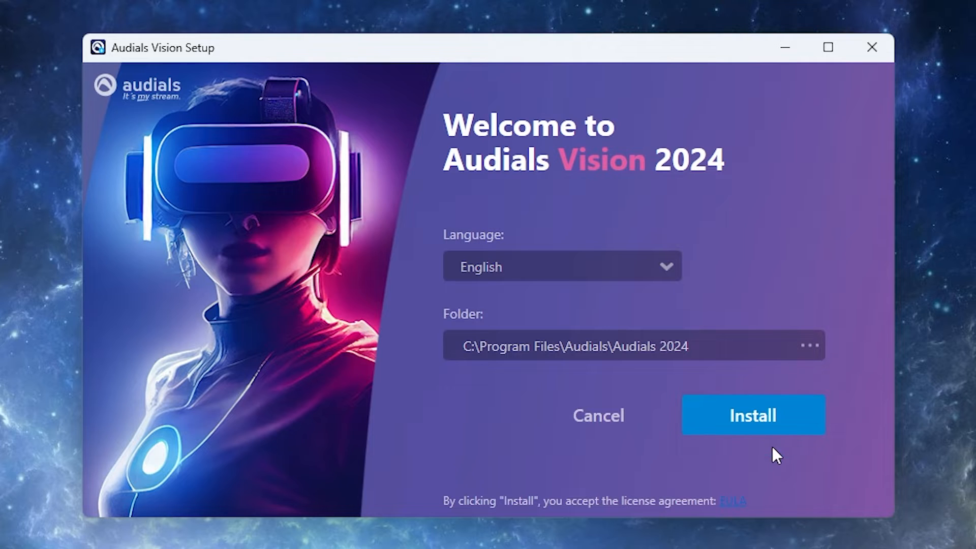
left_click(752, 414)
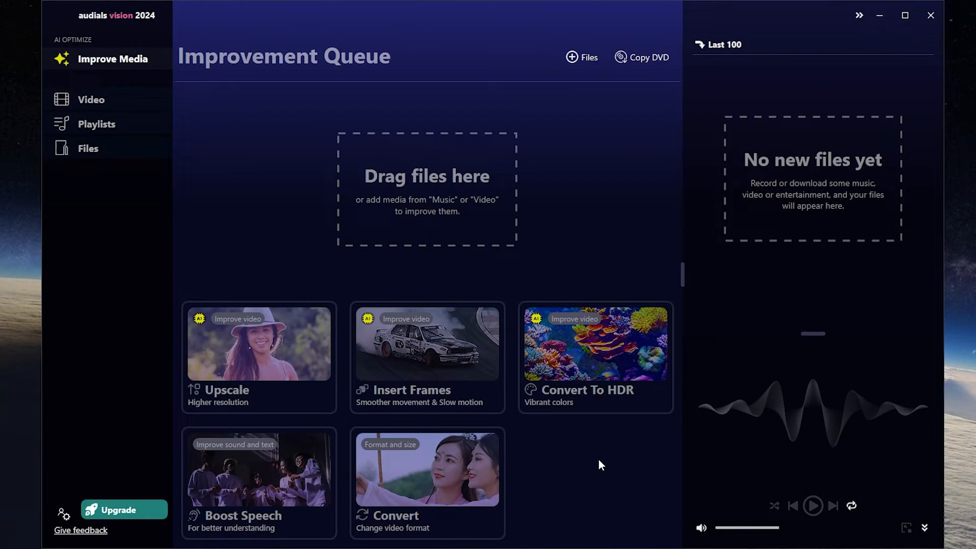
left_click(63, 513)
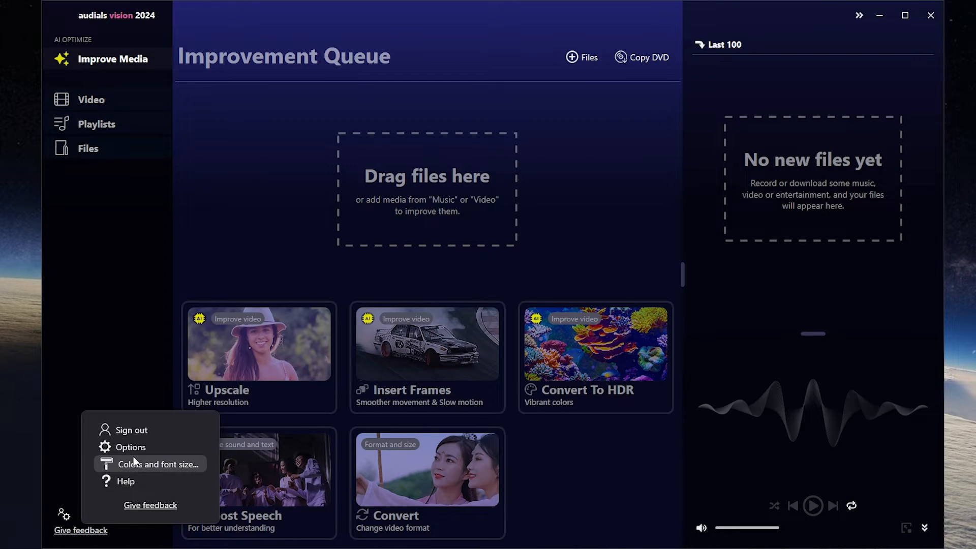
left_click(132, 447)
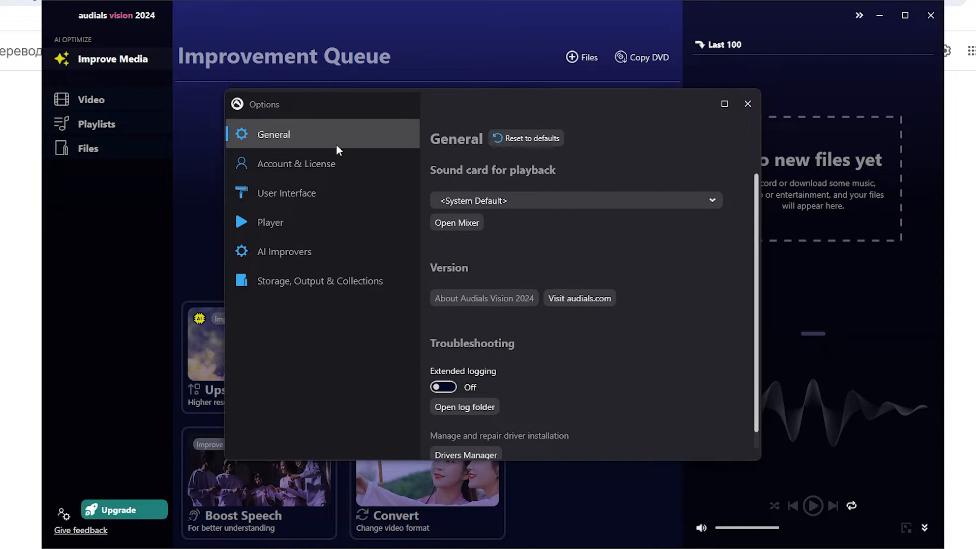
left_click(286, 193)
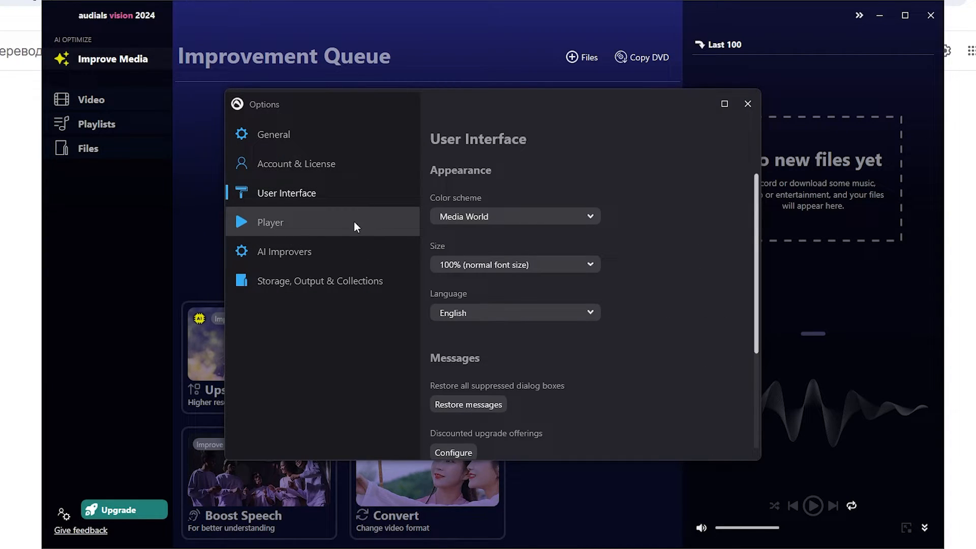
left_click(285, 251)
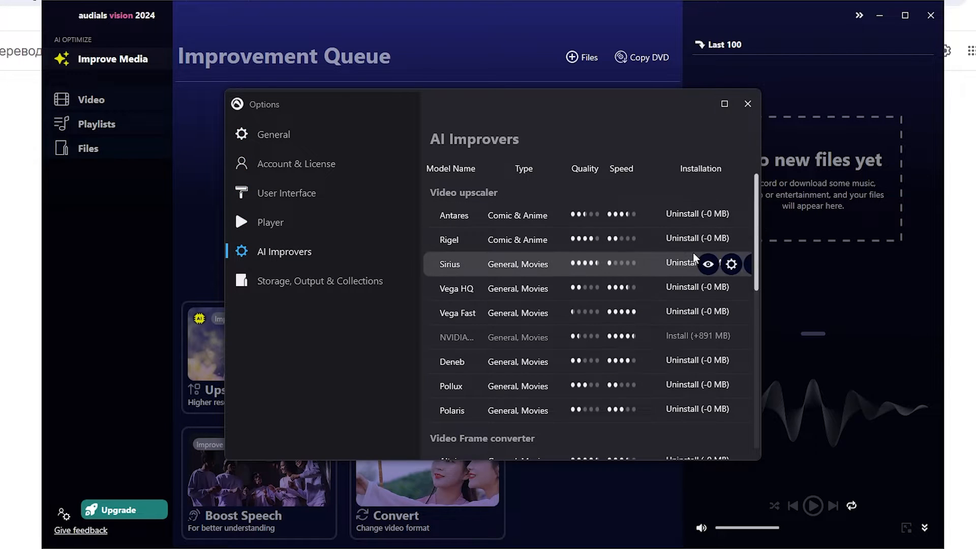
mouse_move(742, 264)
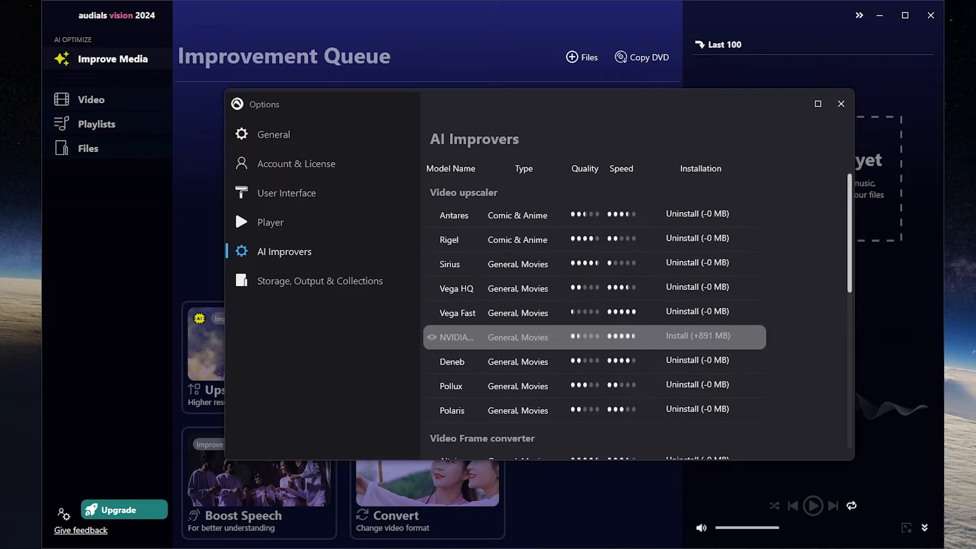
left_click(841, 103)
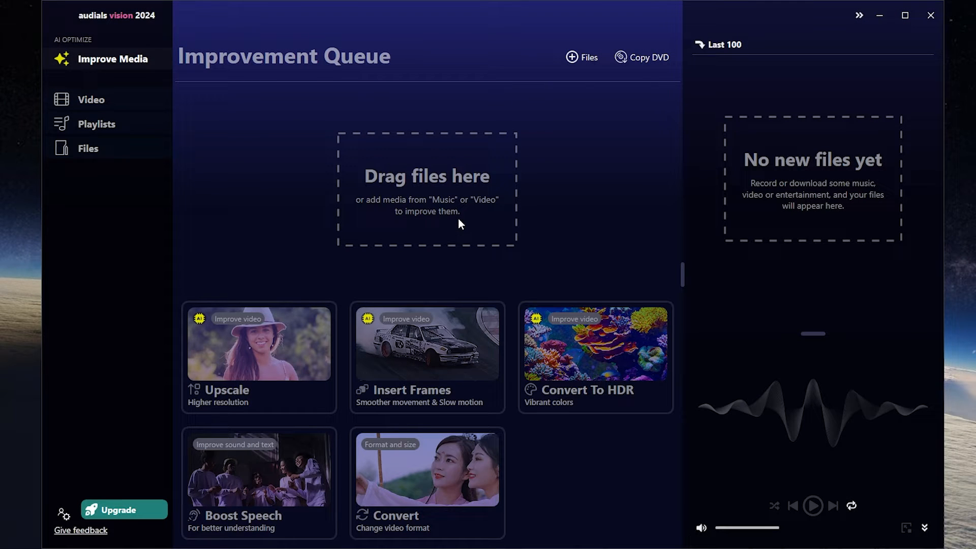
mouse_move(581, 57)
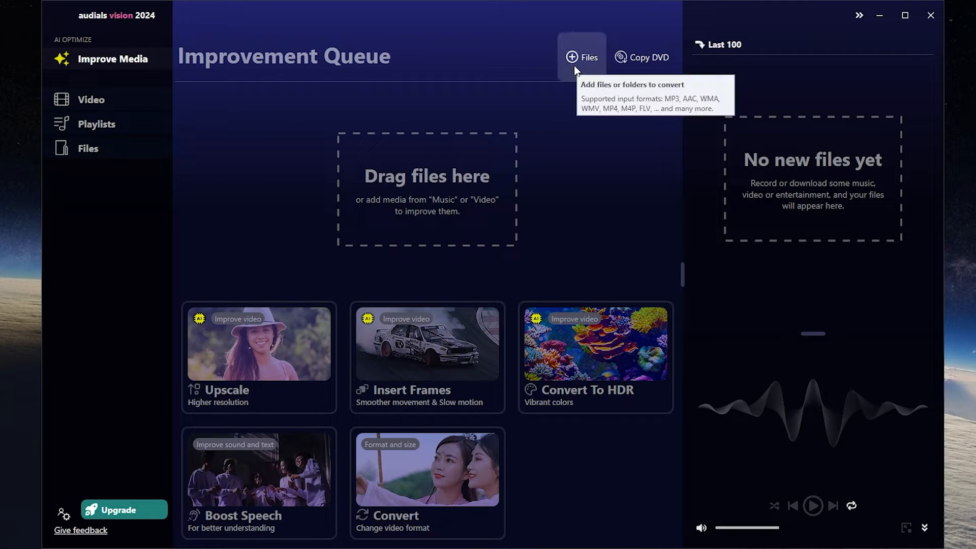
Add the nature.mp4 video via + Files so its improvement choices appear
left_click(580, 57)
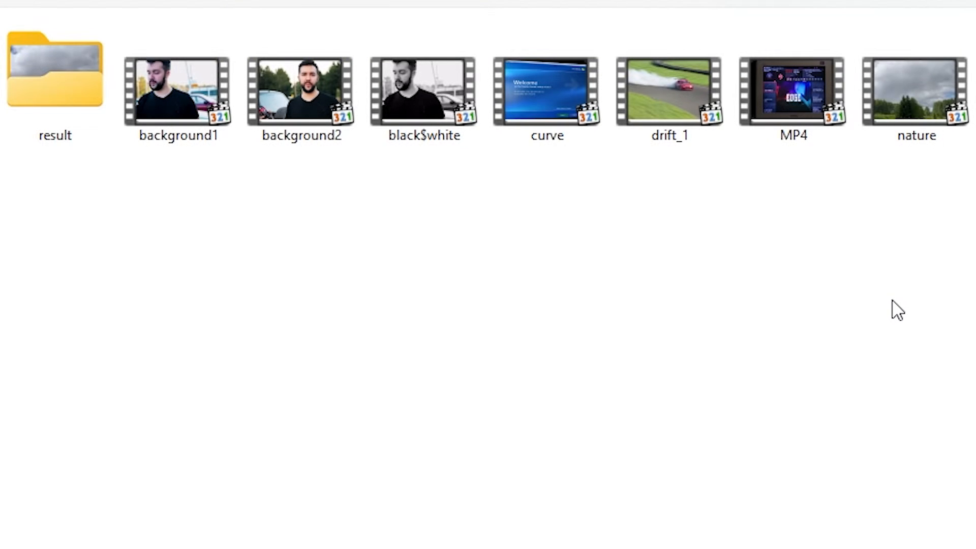
left_click(914, 94)
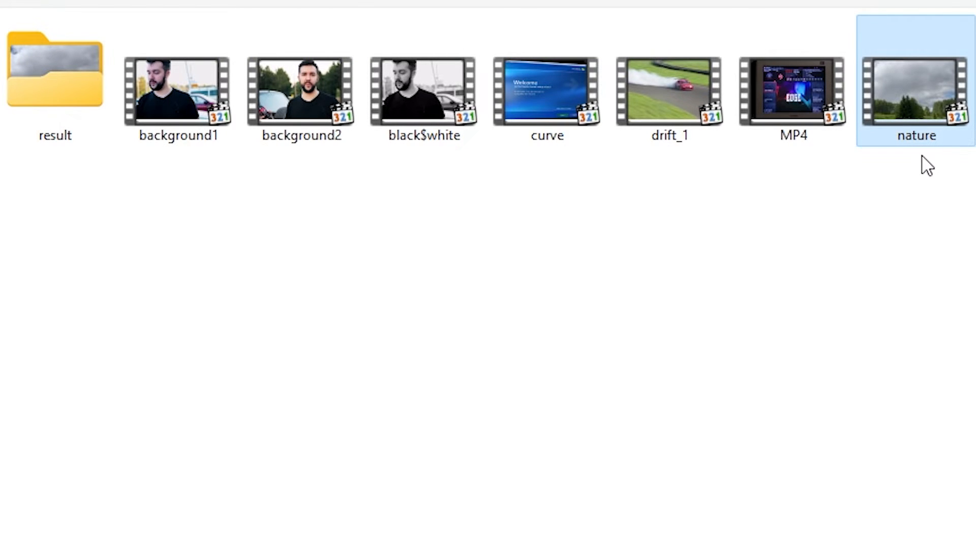
double_click(915, 91)
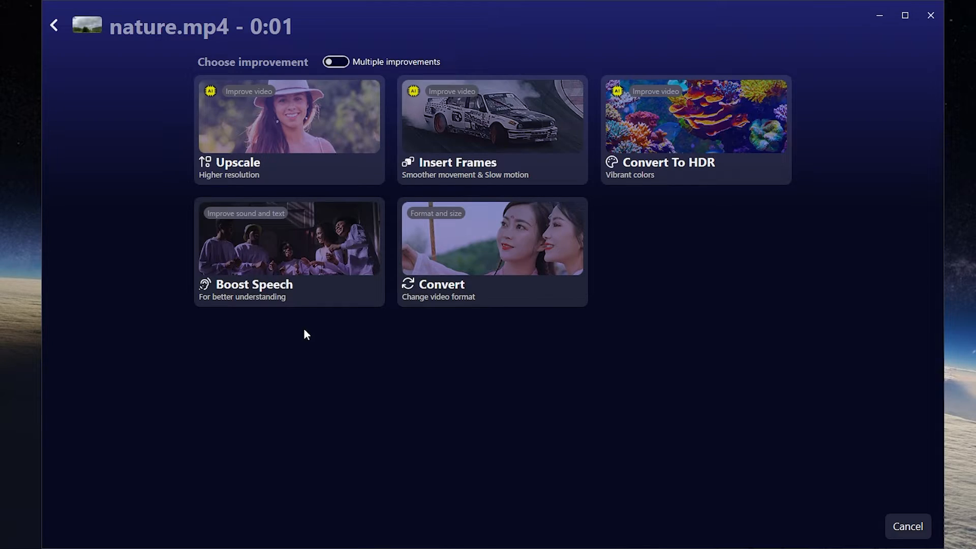
mouse_move(248, 177)
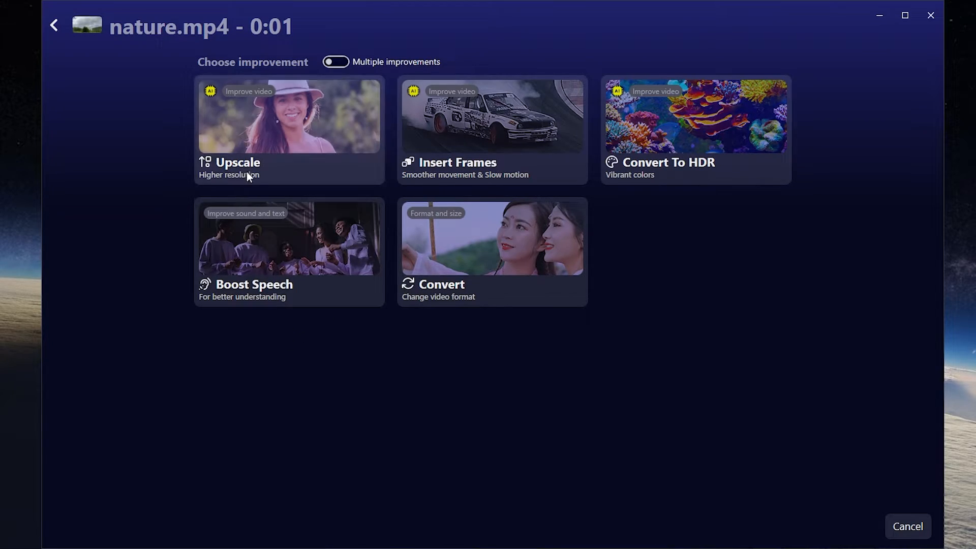
mouse_move(262, 186)
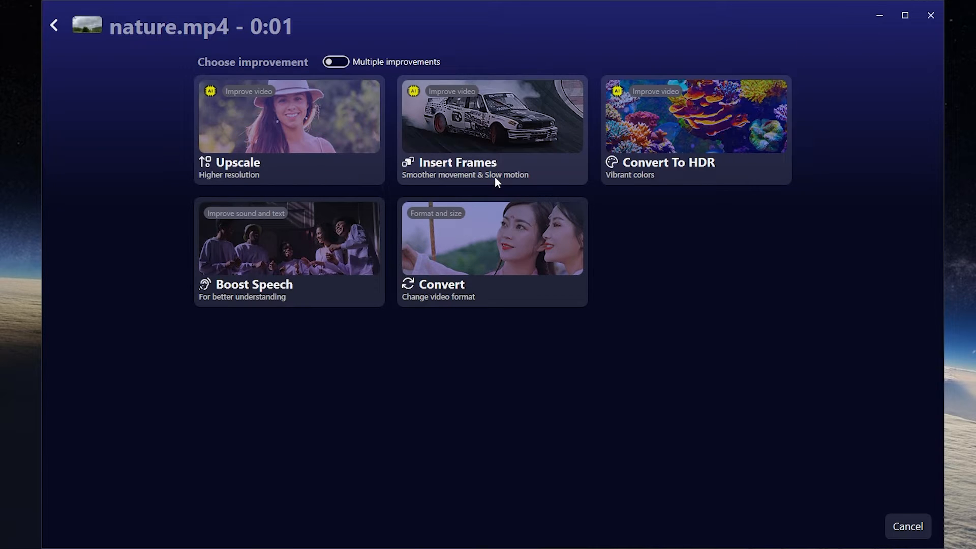
mouse_move(691, 405)
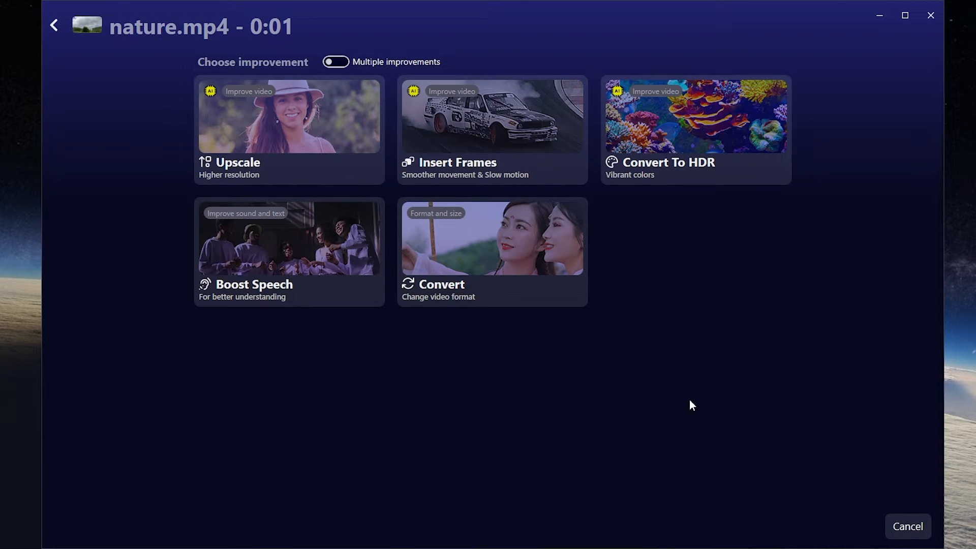
mouse_move(647, 309)
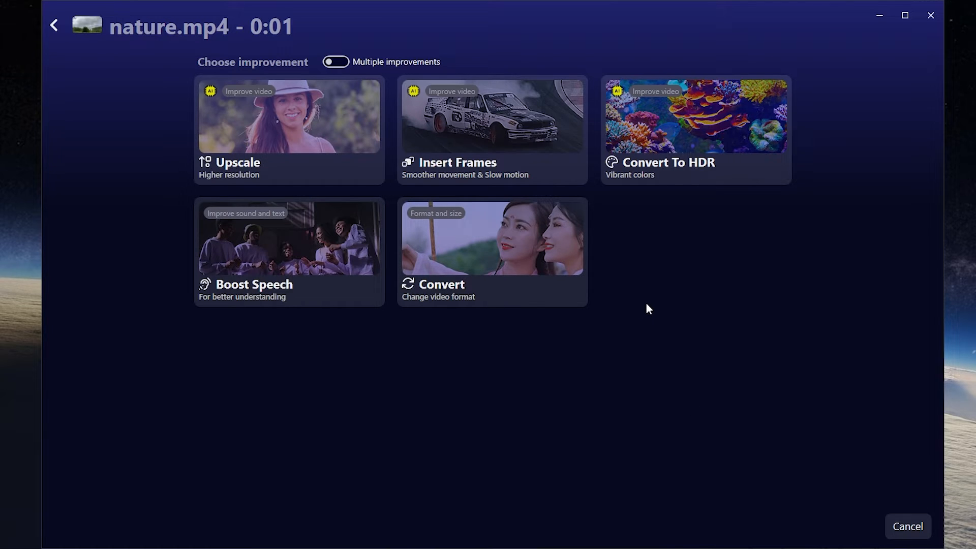
mouse_move(412, 334)
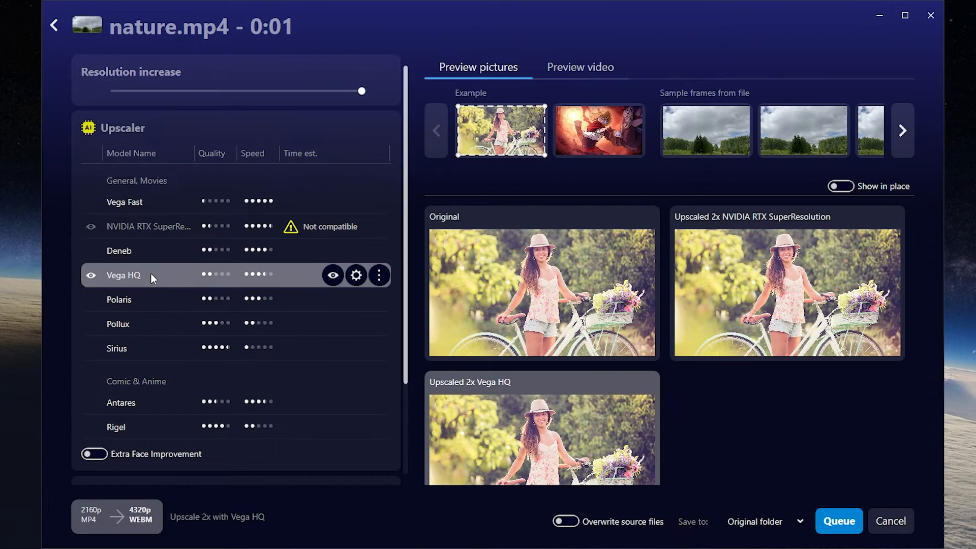
Queue nature.mp4 for a 2x Polaris upscale with face improvement on the NVIDIA GeForce GTX 1080
left_click(118, 299)
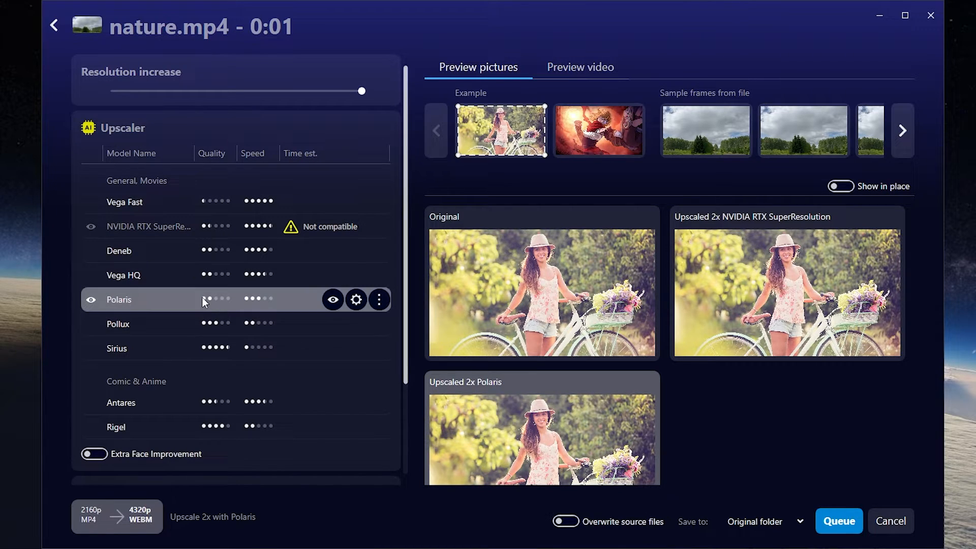
mouse_move(264, 306)
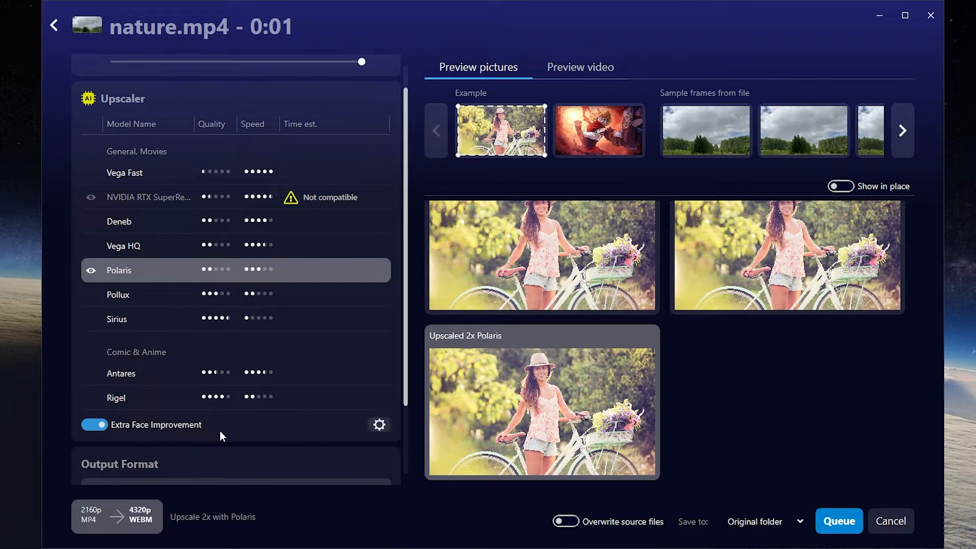
mouse_move(121, 372)
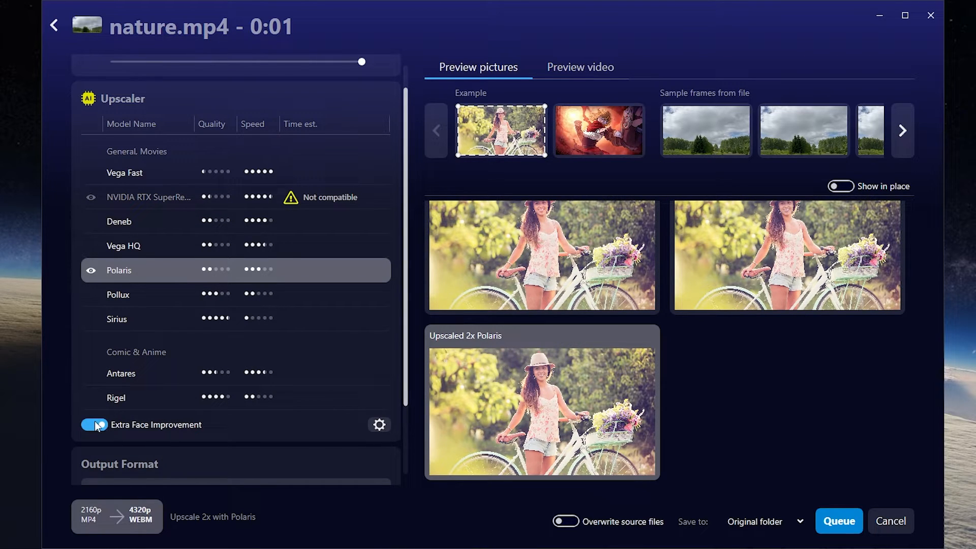
left_click(236, 406)
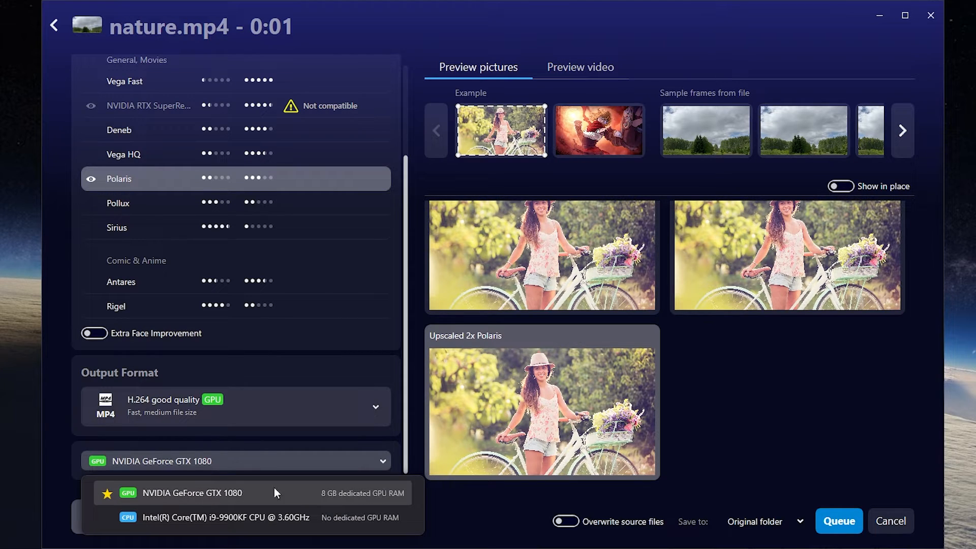
mouse_move(213, 492)
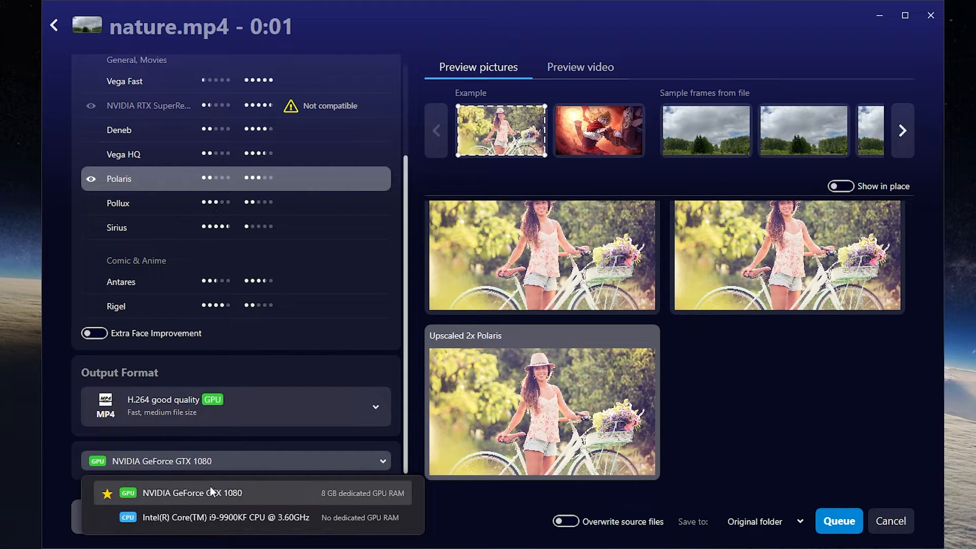
left_click(705, 130)
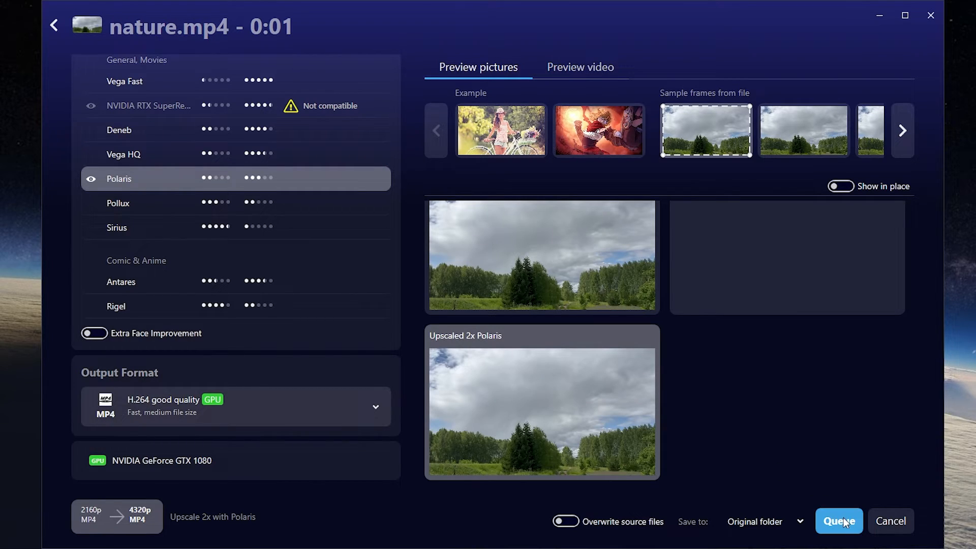
left_click(838, 520)
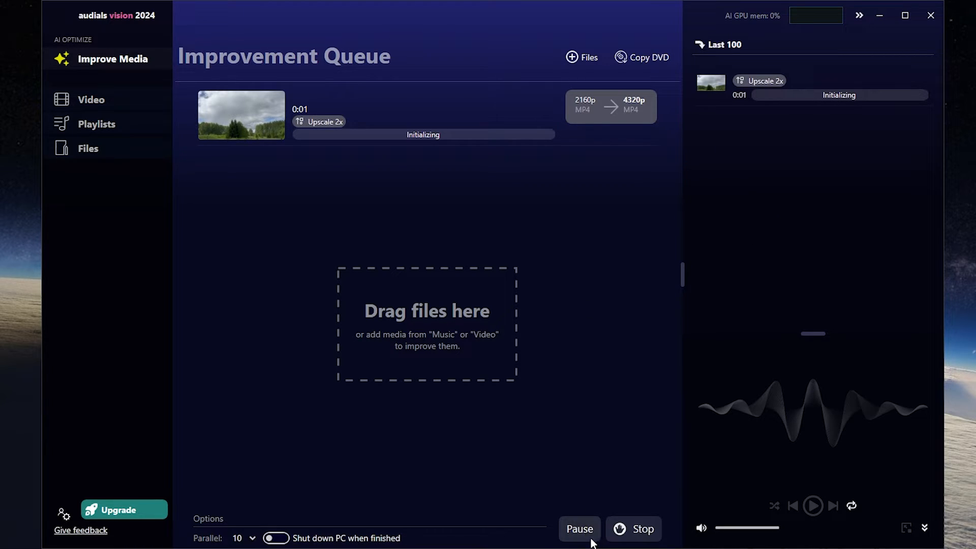
Pause the running nature.mp4 upscale job and reopen its upscale settings
left_click(578, 528)
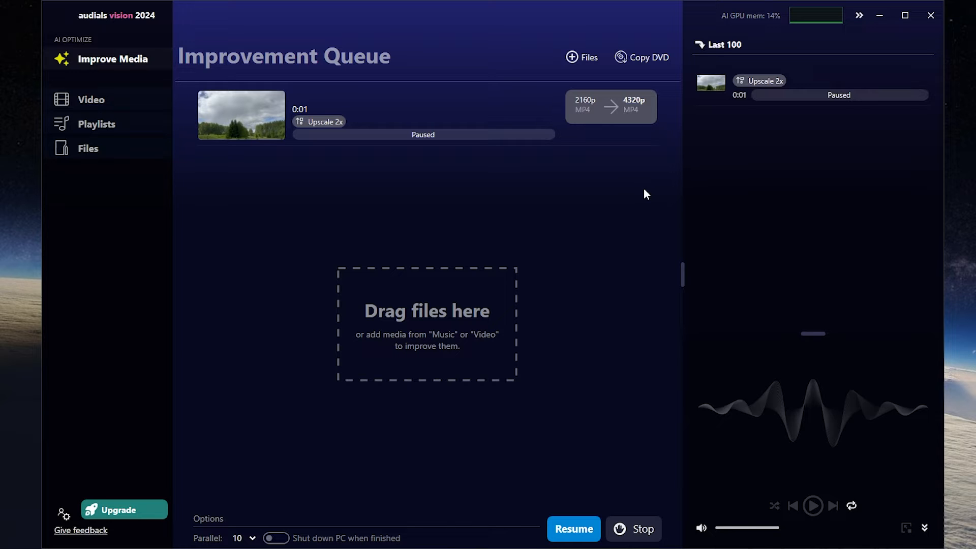
left_click(241, 115)
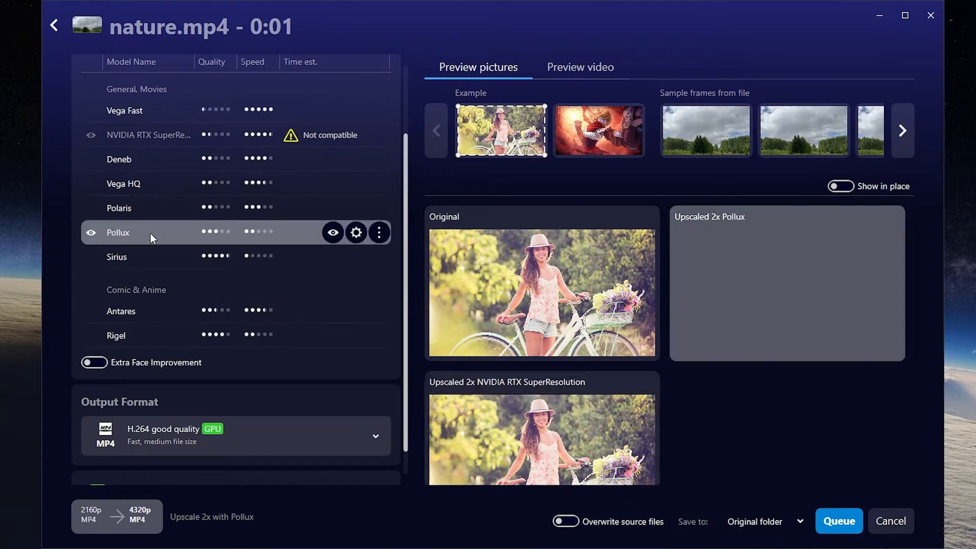
Switch nature.mp4's 2x upscale to the Sirius model and queue it
left_click(116, 256)
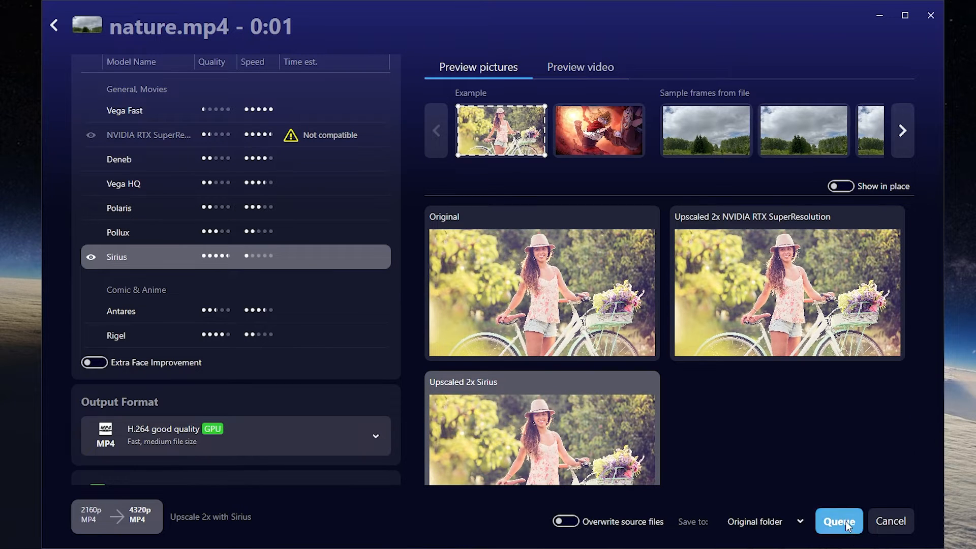
left_click(838, 520)
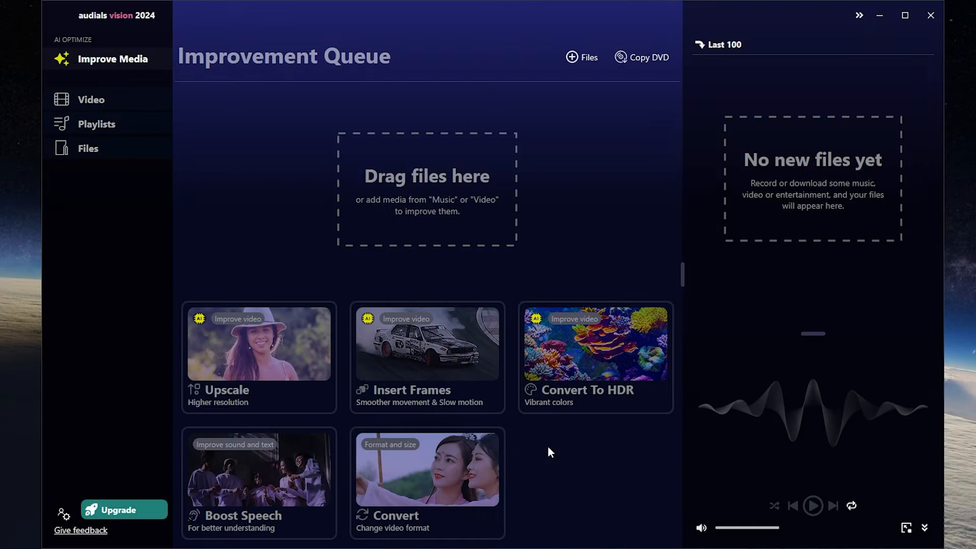
mouse_move(426, 425)
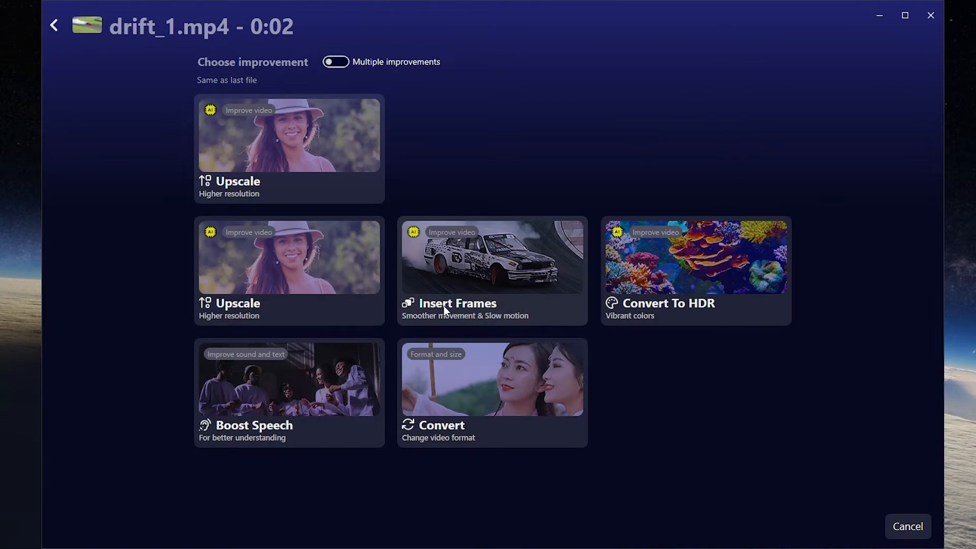
mouse_move(486, 313)
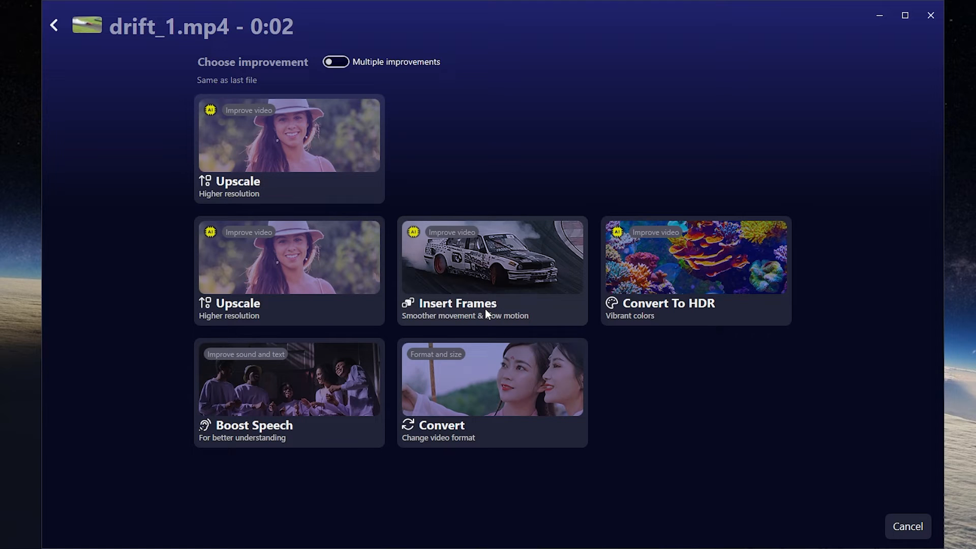
Queue drift_1.mp4 for 2x Lynx frame insertion to 120 fps as WEBM
left_click(492, 270)
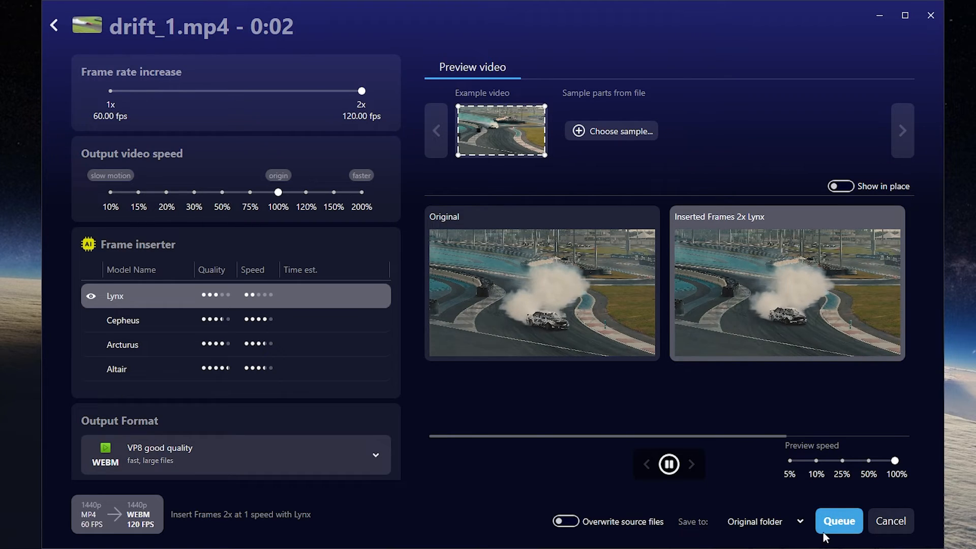
left_click(839, 520)
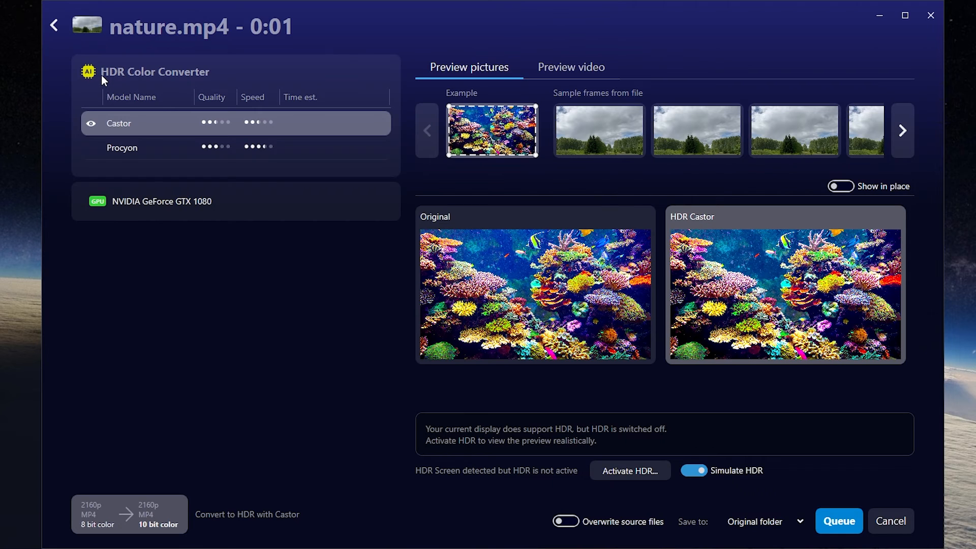
mouse_move(213, 97)
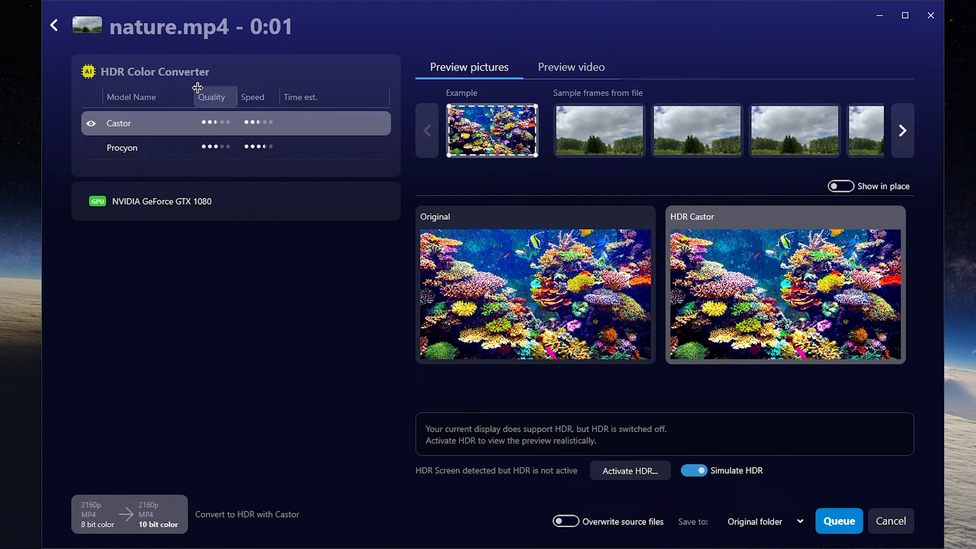
Queue nature.mp4's 10-bit HDR conversion with the Castor model
left_click(839, 520)
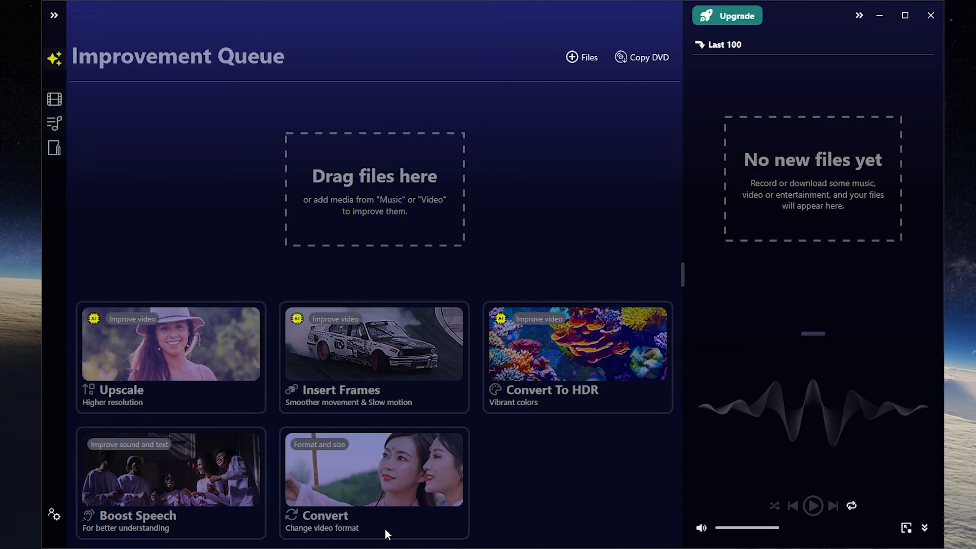
mouse_move(337, 520)
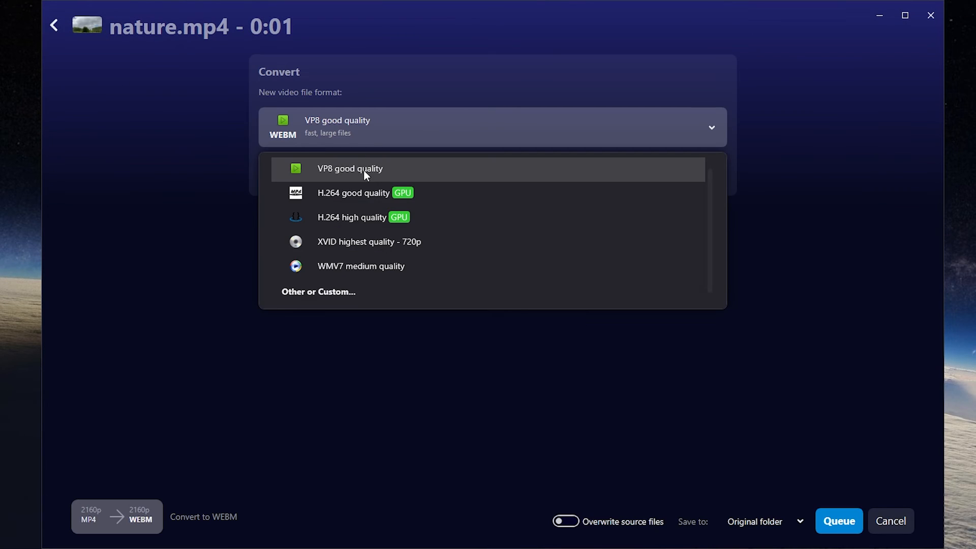
mouse_move(340, 177)
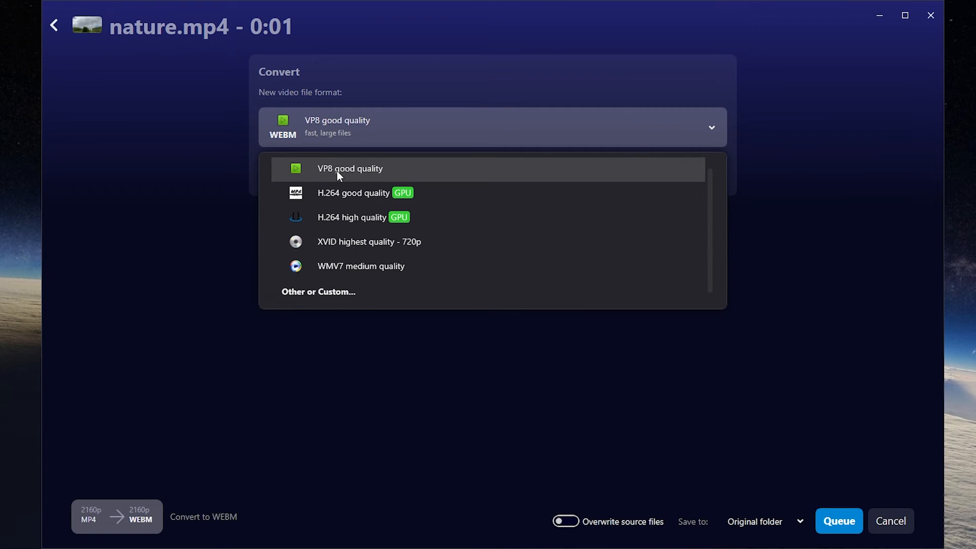
Set nature.mp4's output format to VP8 good-quality WEBM and queue it
left_click(350, 167)
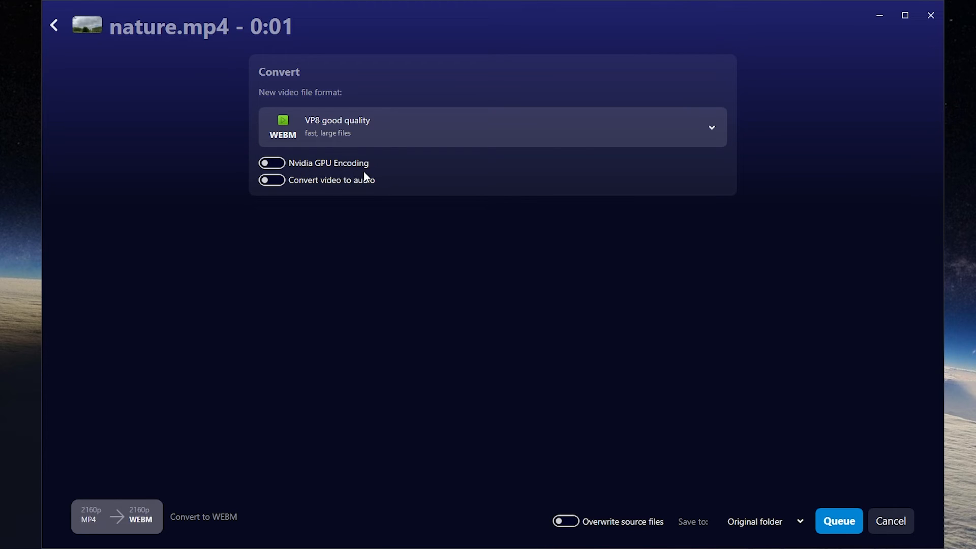
mouse_move(357, 196)
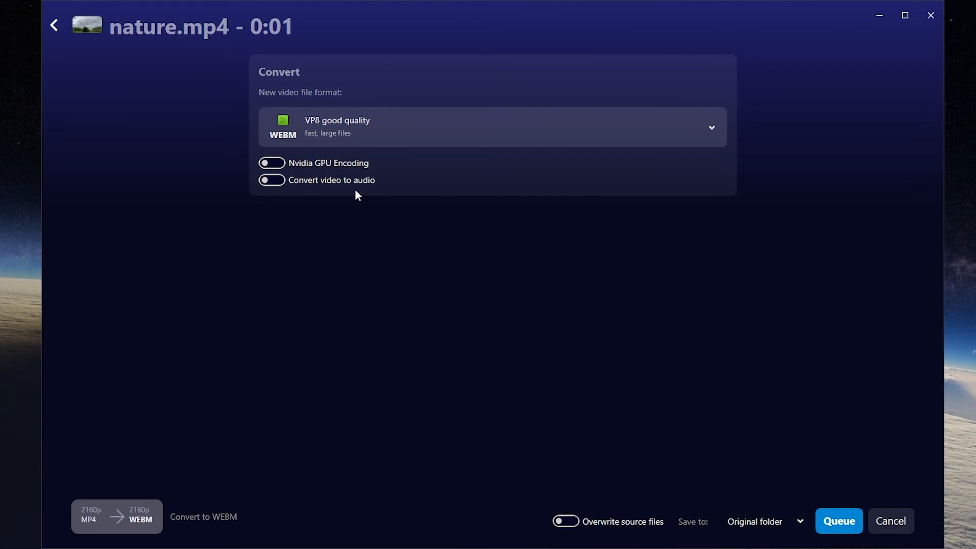
mouse_move(328, 203)
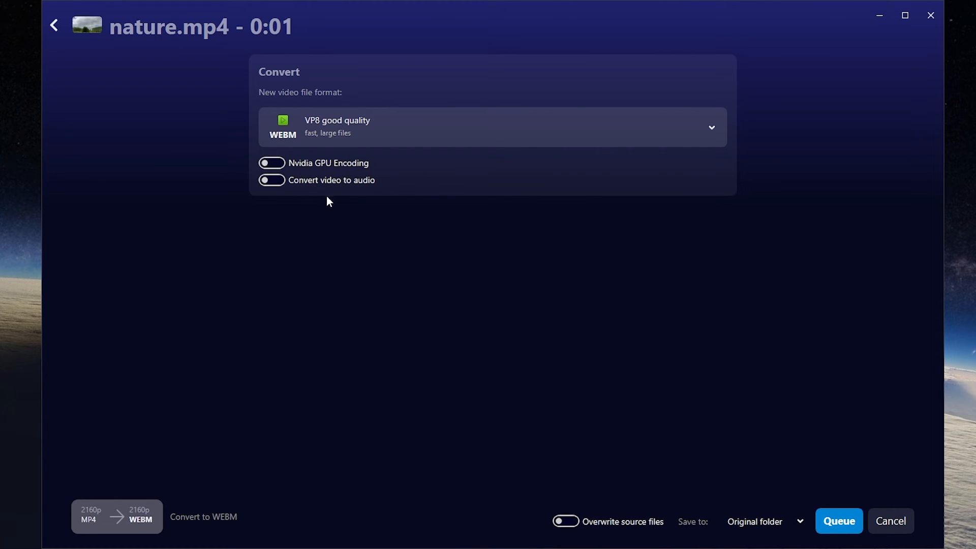
left_click(838, 520)
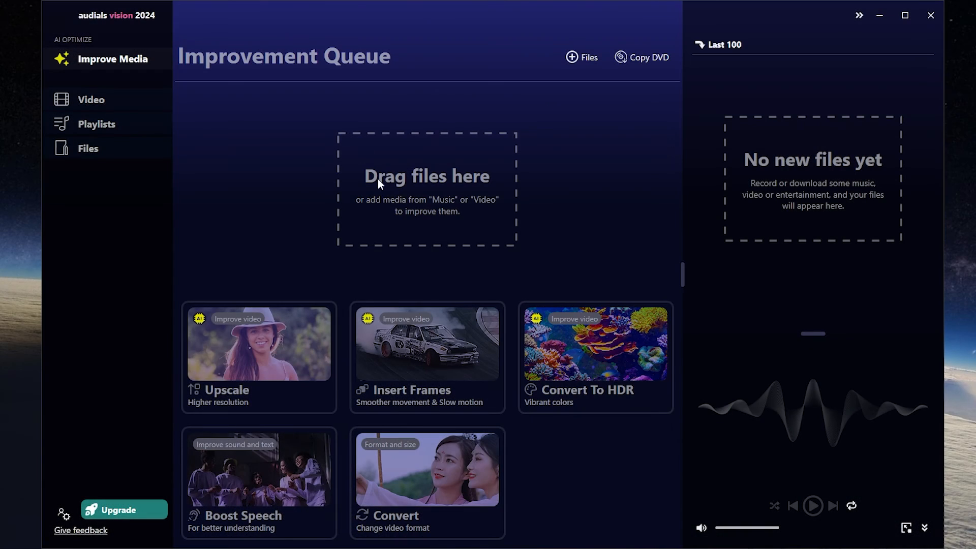
mouse_move(649, 65)
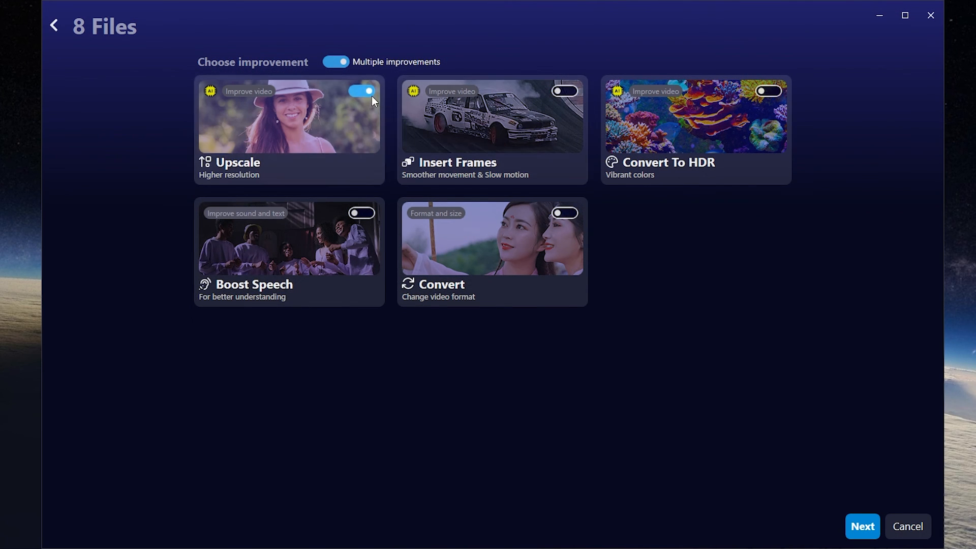
Confirm the multiple WEBM improvements for all eight queued video files
left_click(862, 526)
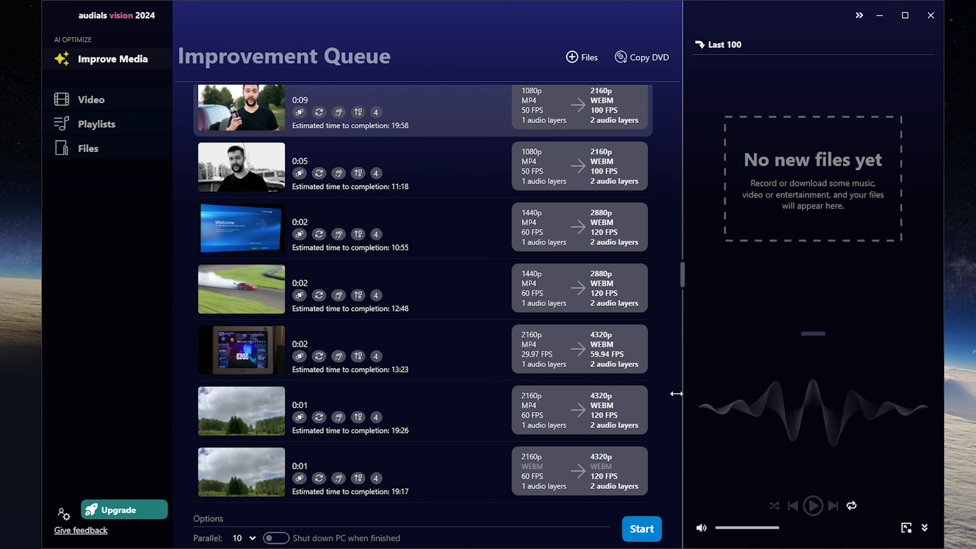